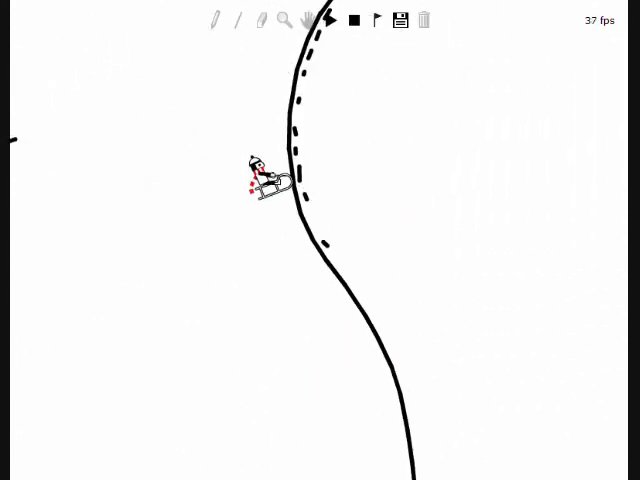
pyautogui.click(331, 20)
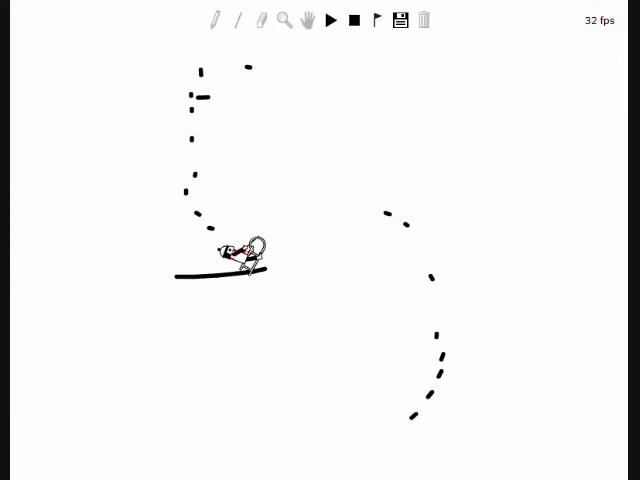